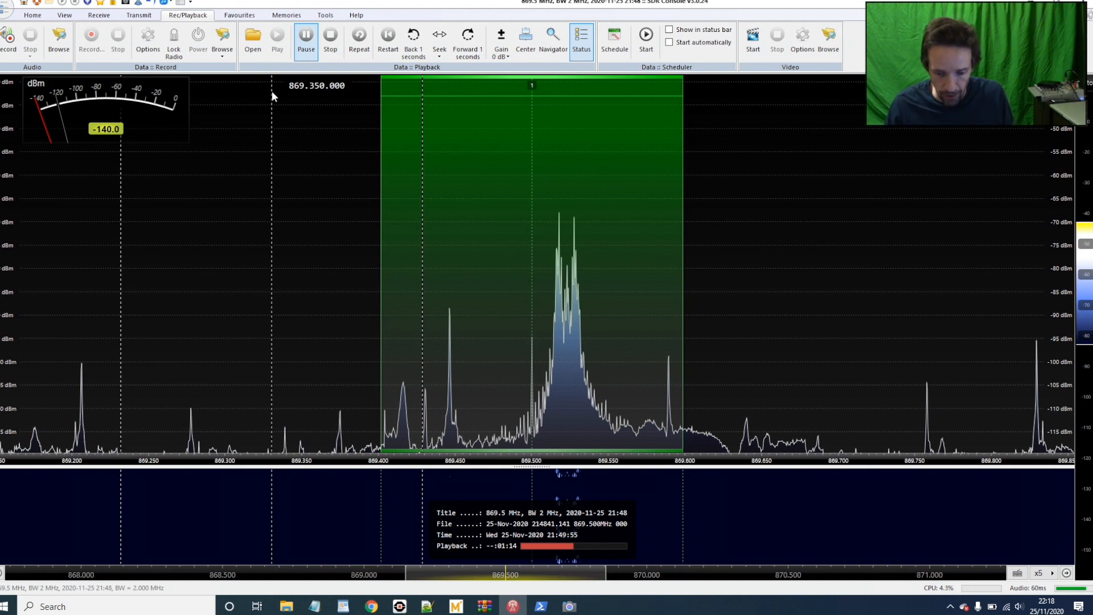
{"action": "mouse_move", "coordinate": [544, 367]}
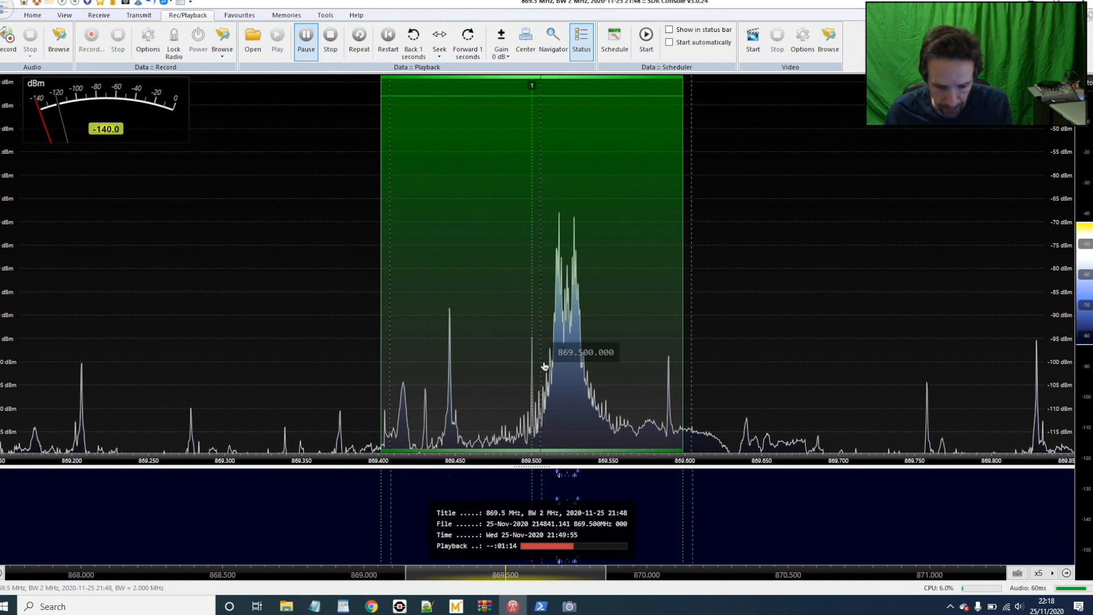
{"action": "mouse_move", "coordinate": [579, 368]}
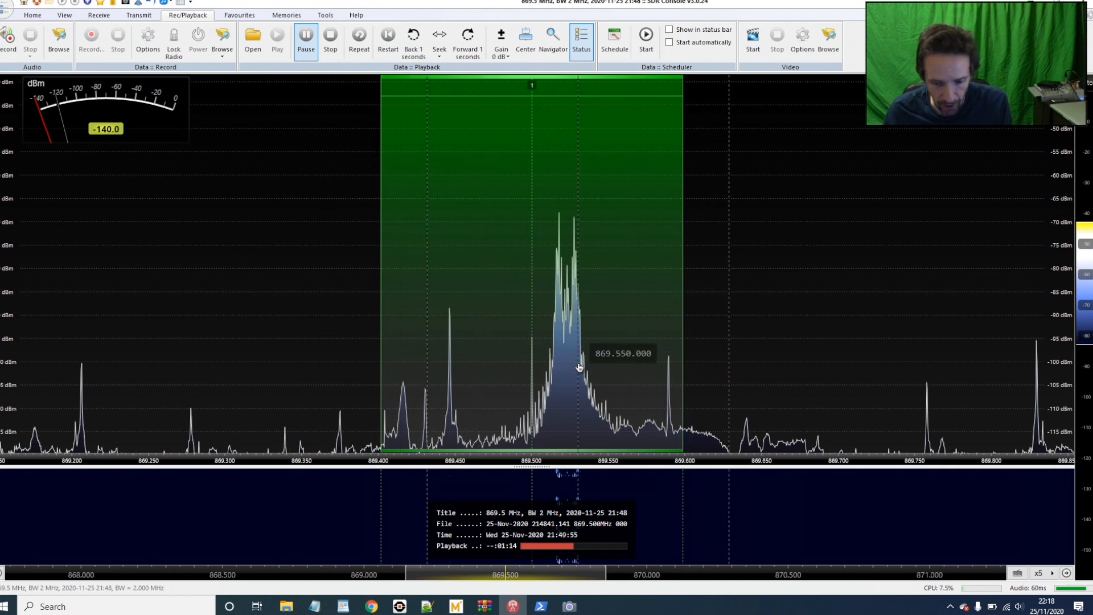
{"action": "mouse_move", "coordinate": [559, 367]}
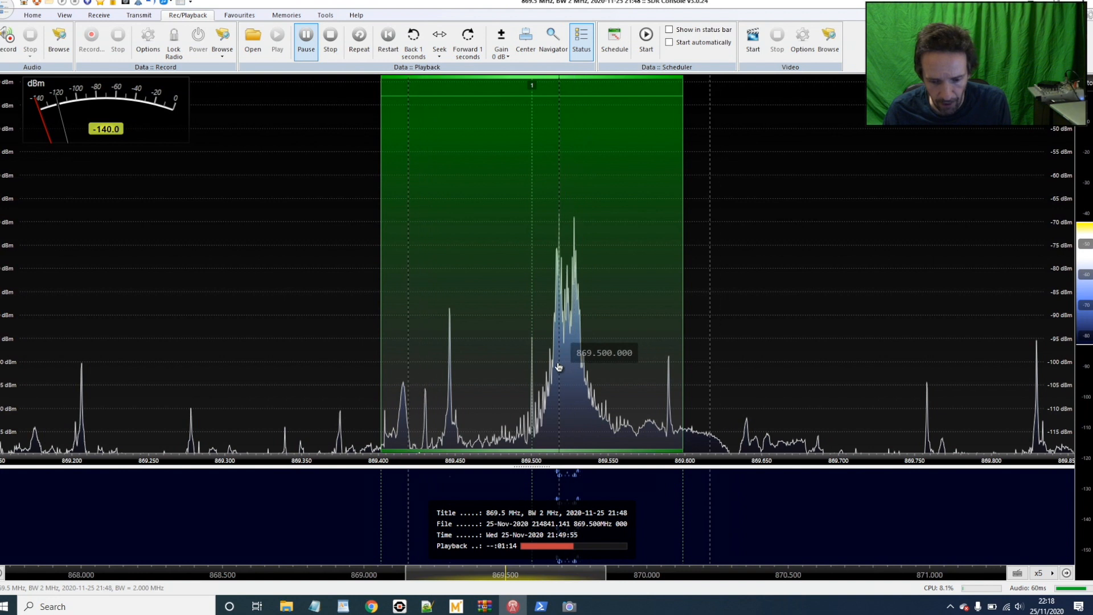
{"action": "mouse_move", "coordinate": [568, 363]}
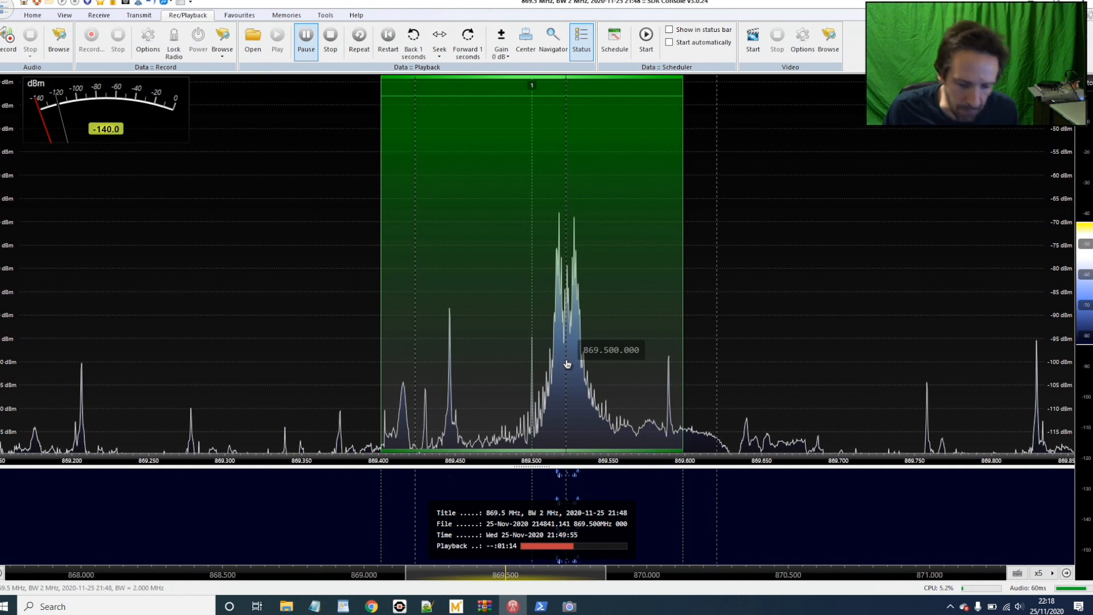
{"action": "mouse_move", "coordinate": [400, 401]}
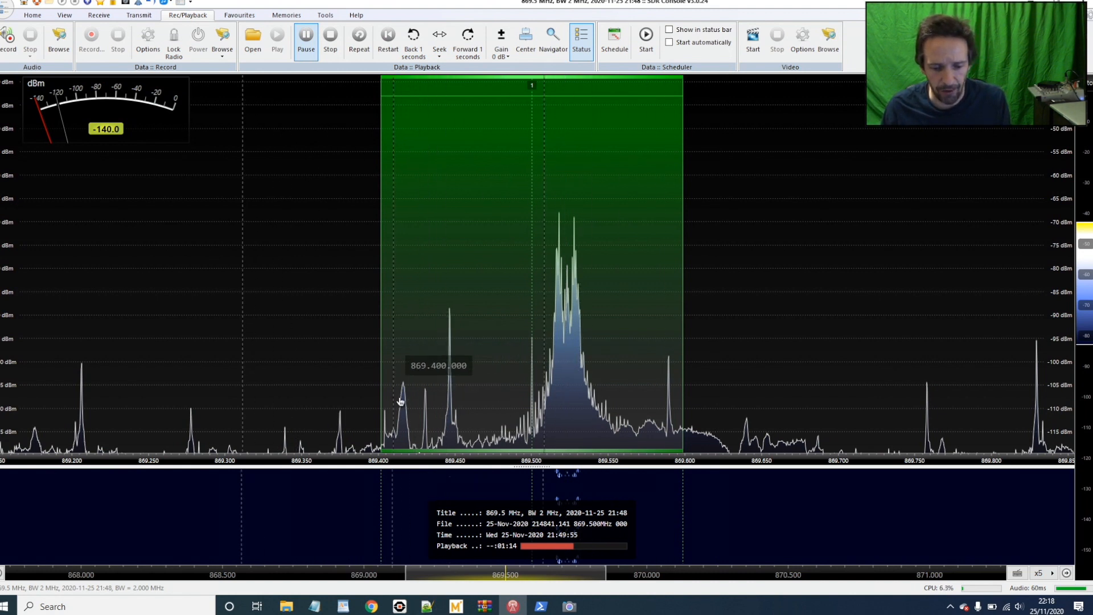
{"action": "mouse_move", "coordinate": [742, 417]}
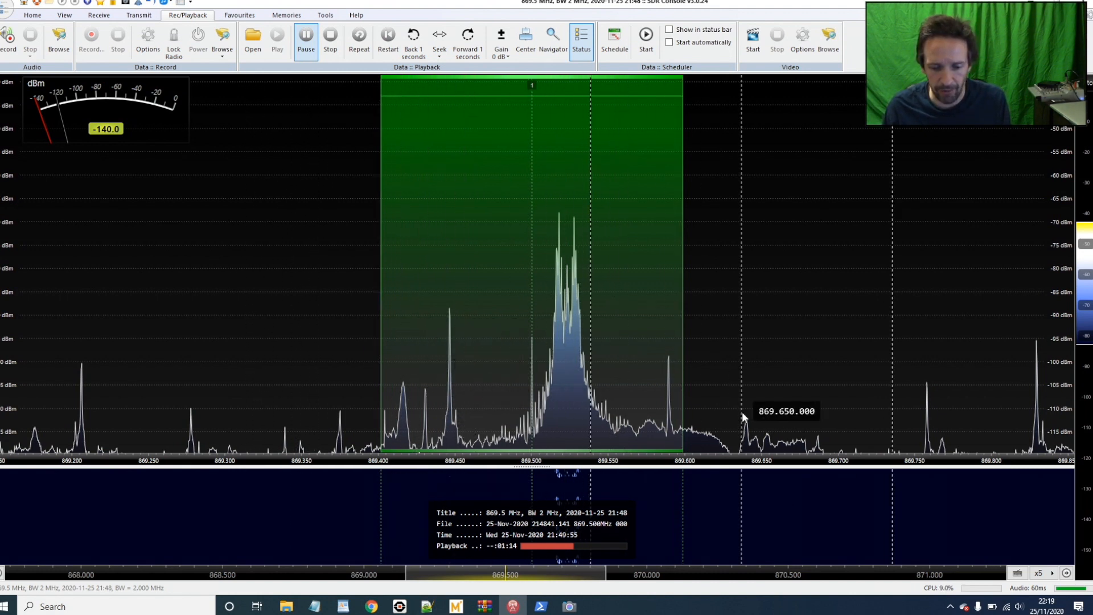
{"action": "mouse_move", "coordinate": [621, 443]}
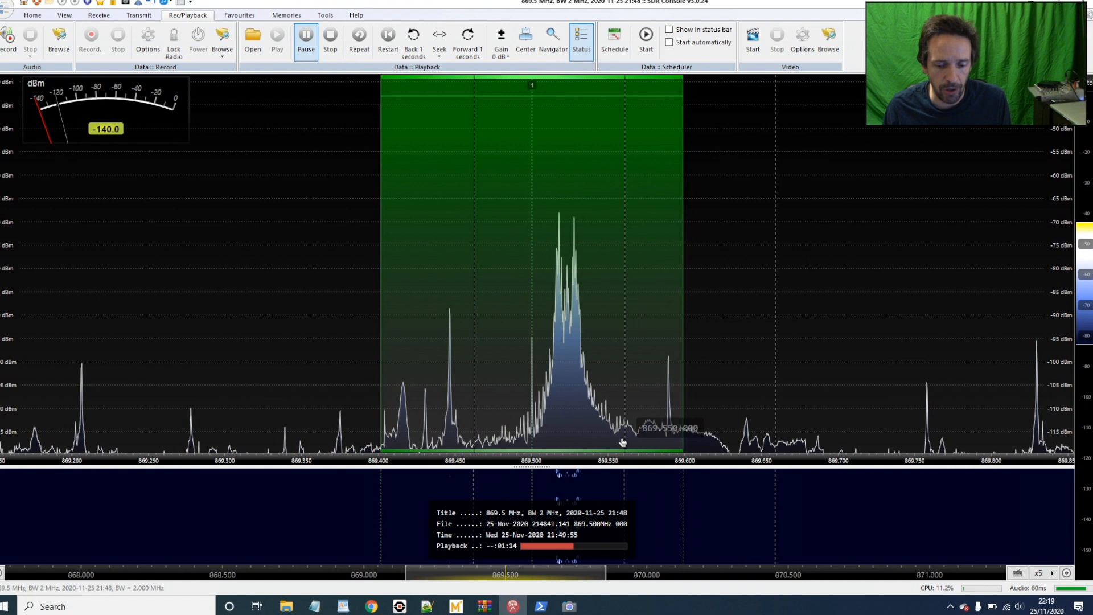
{"action": "mouse_move", "coordinate": [520, 412]}
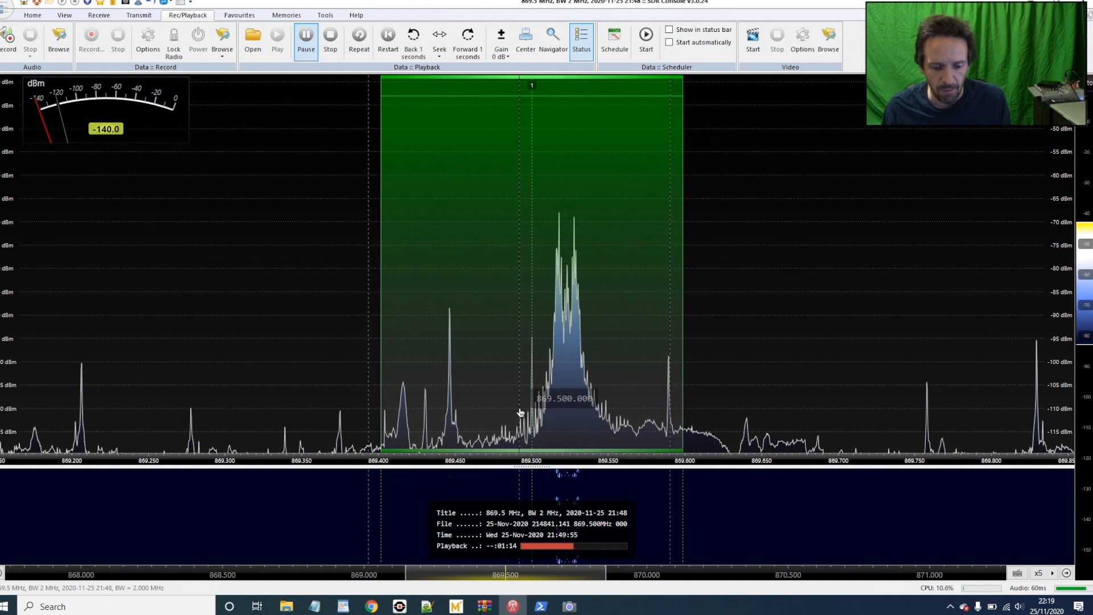
{"action": "mouse_move", "coordinate": [511, 462]}
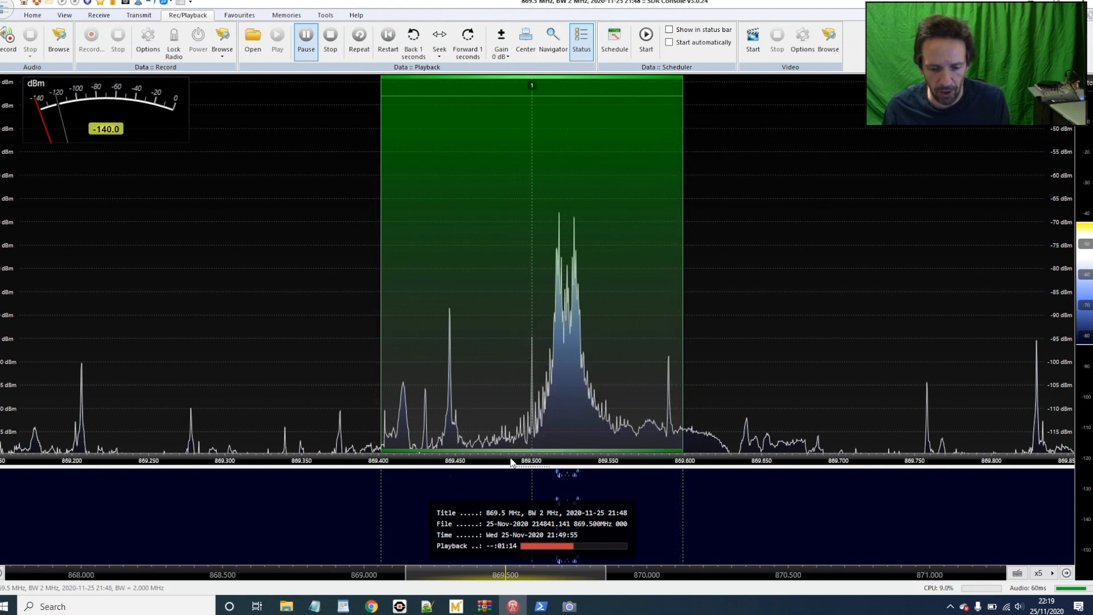
{"action": "mouse_move", "coordinate": [649, 450]}
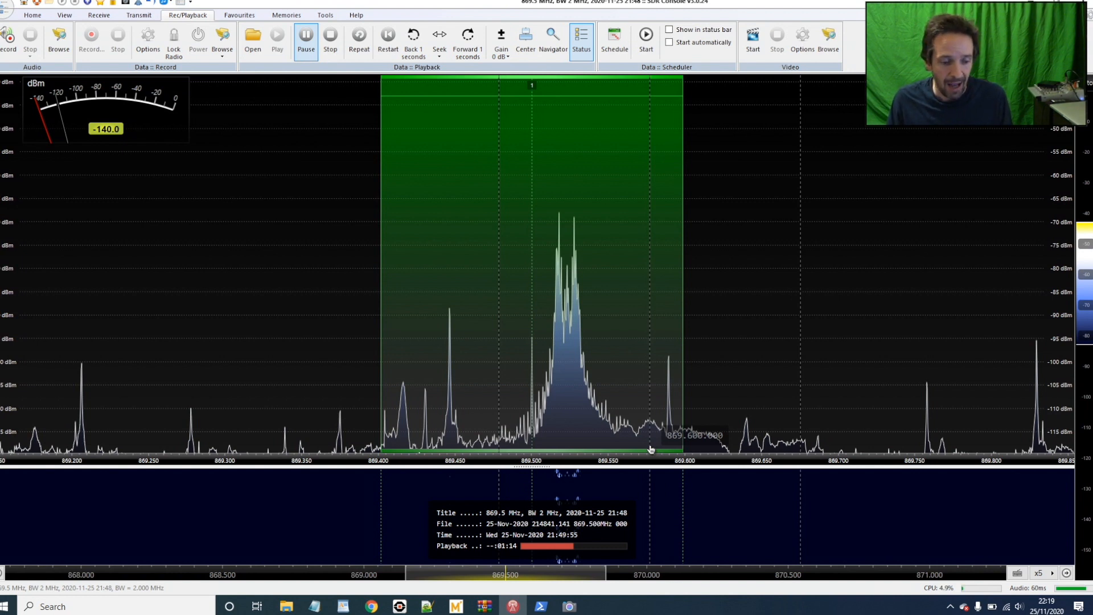
{"action": "mouse_move", "coordinate": [579, 266]}
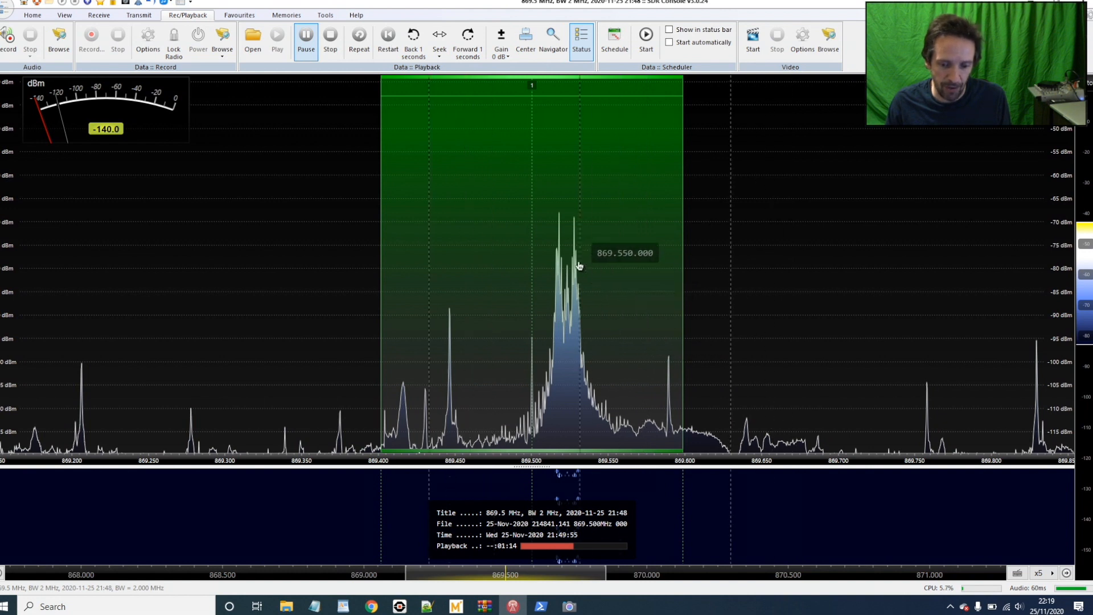
{"action": "mouse_move", "coordinate": [603, 419]}
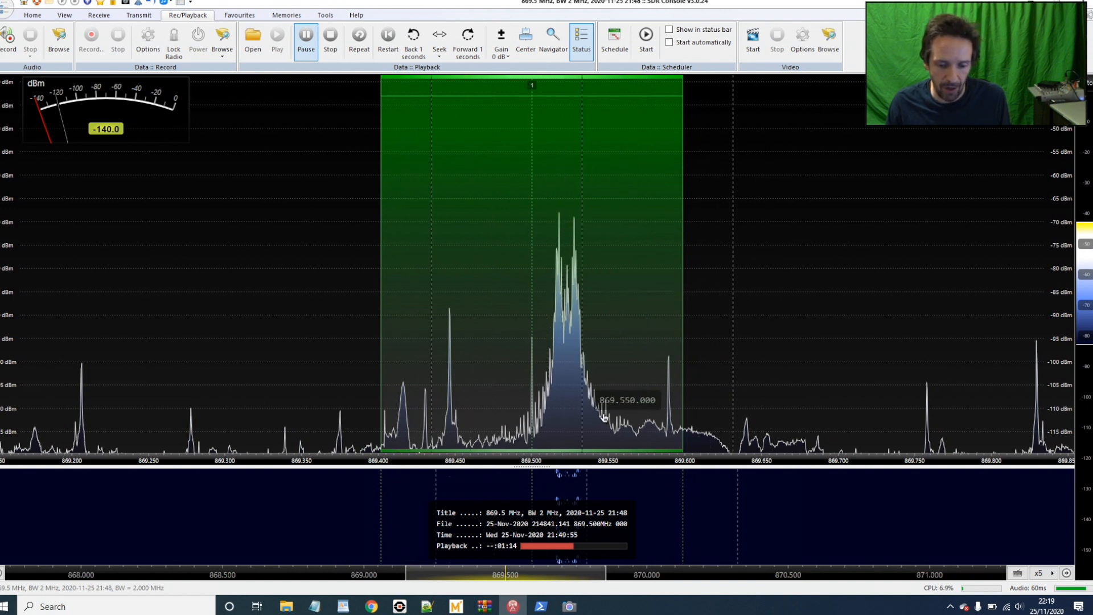
{"action": "mouse_move", "coordinate": [539, 342]}
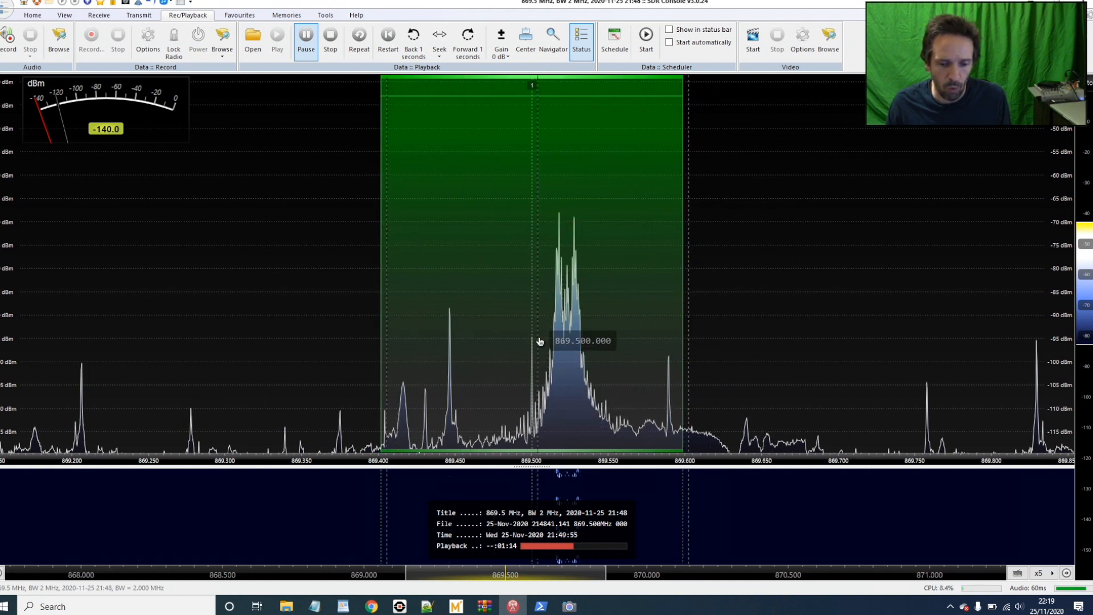
{"action": "mouse_move", "coordinate": [544, 415]}
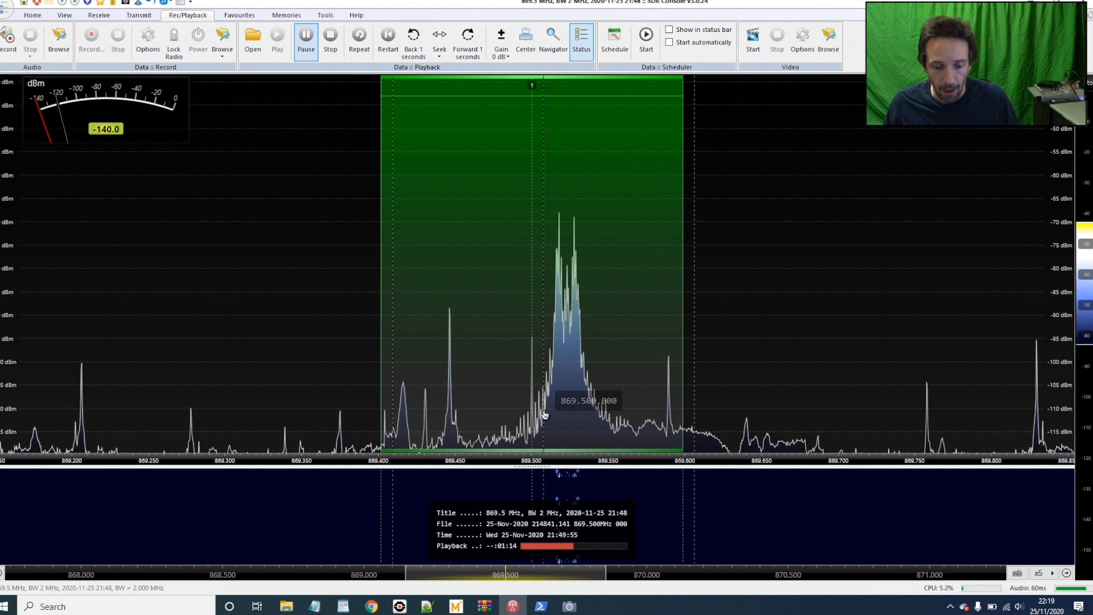
{"action": "mouse_move", "coordinate": [567, 389]}
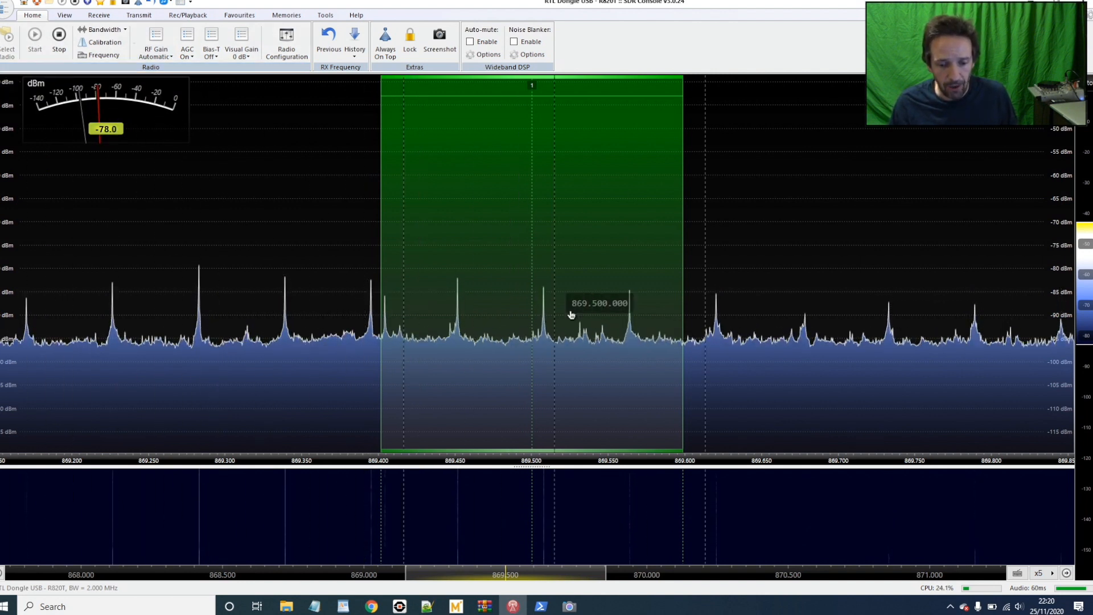
{"action": "mouse_move", "coordinate": [870, 328]}
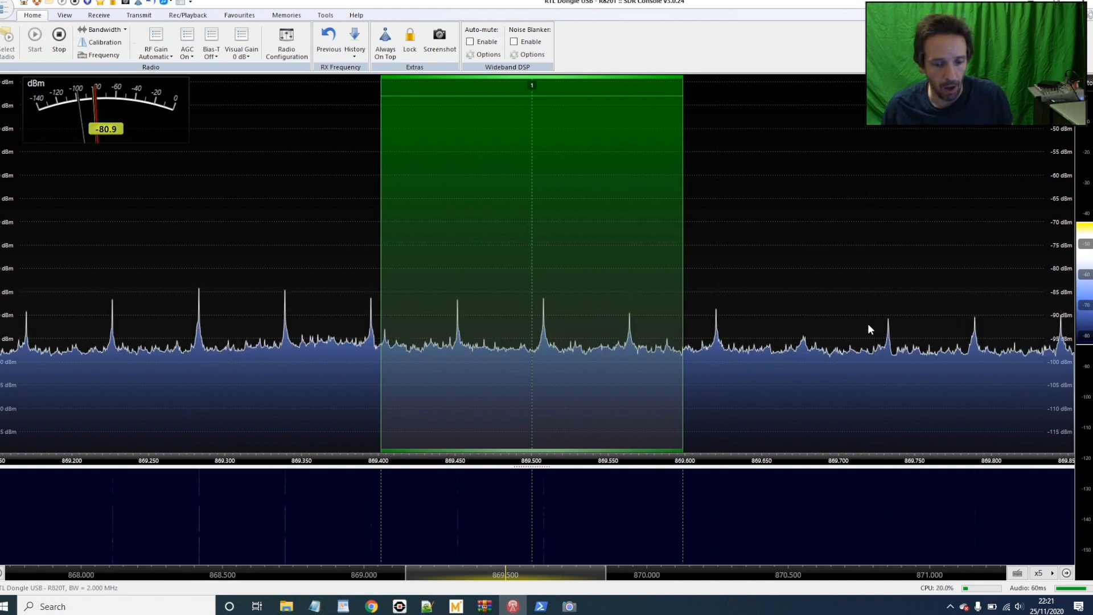
{"action": "mouse_move", "coordinate": [550, 326]}
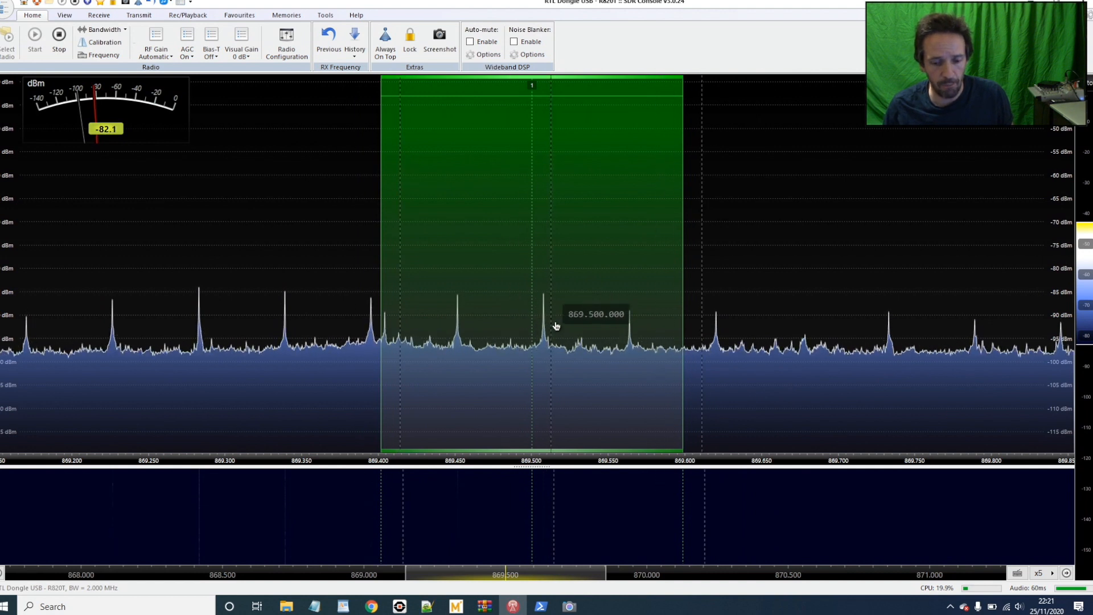
{"action": "mouse_move", "coordinate": [558, 391]}
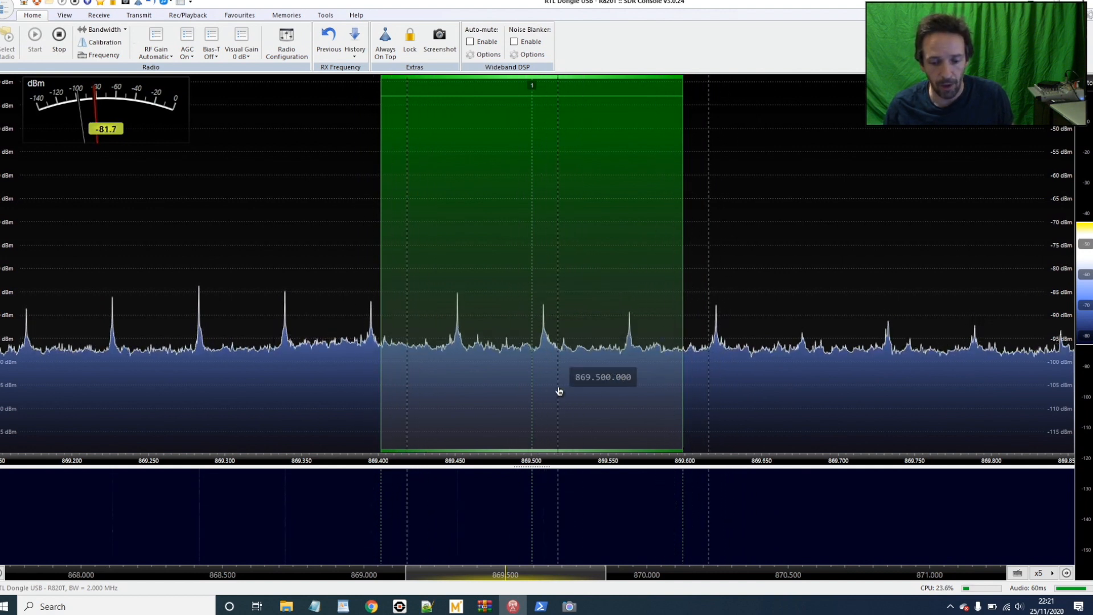